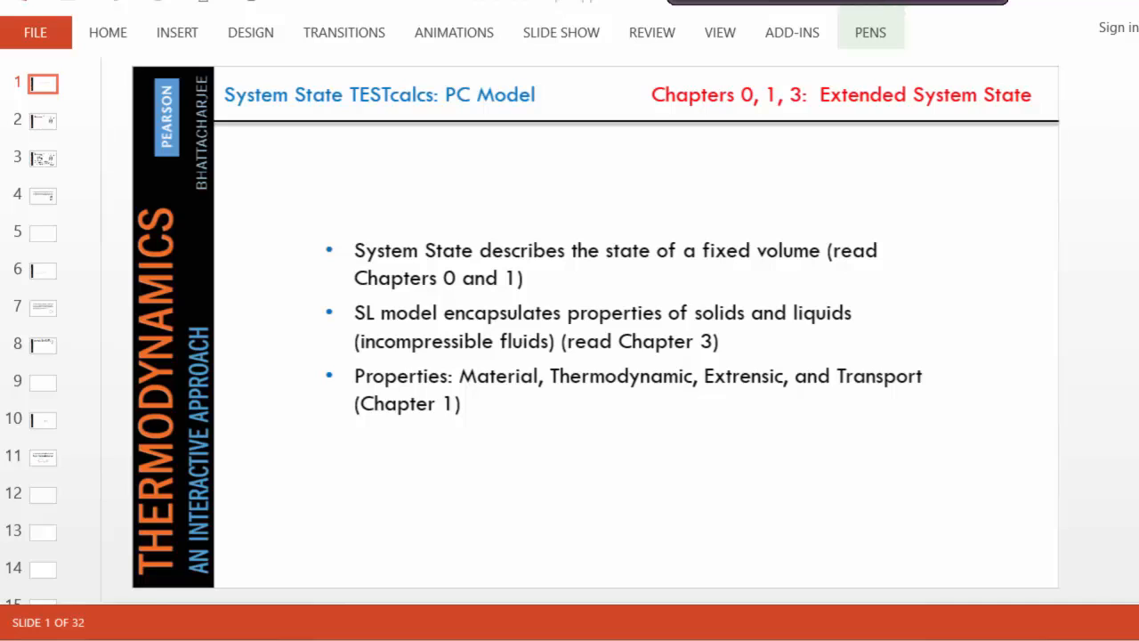
pyautogui.moveTo(1015, 87)
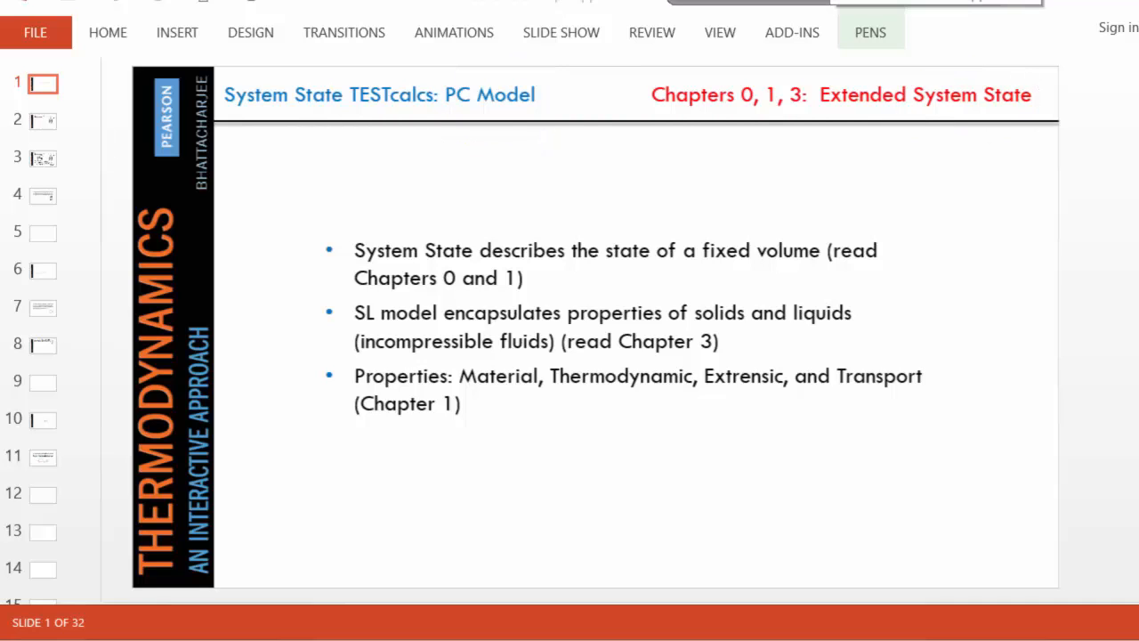
# - Open slide 2, showing the weighted boiling-pot problem and its sketch
pyautogui.click(43, 120)
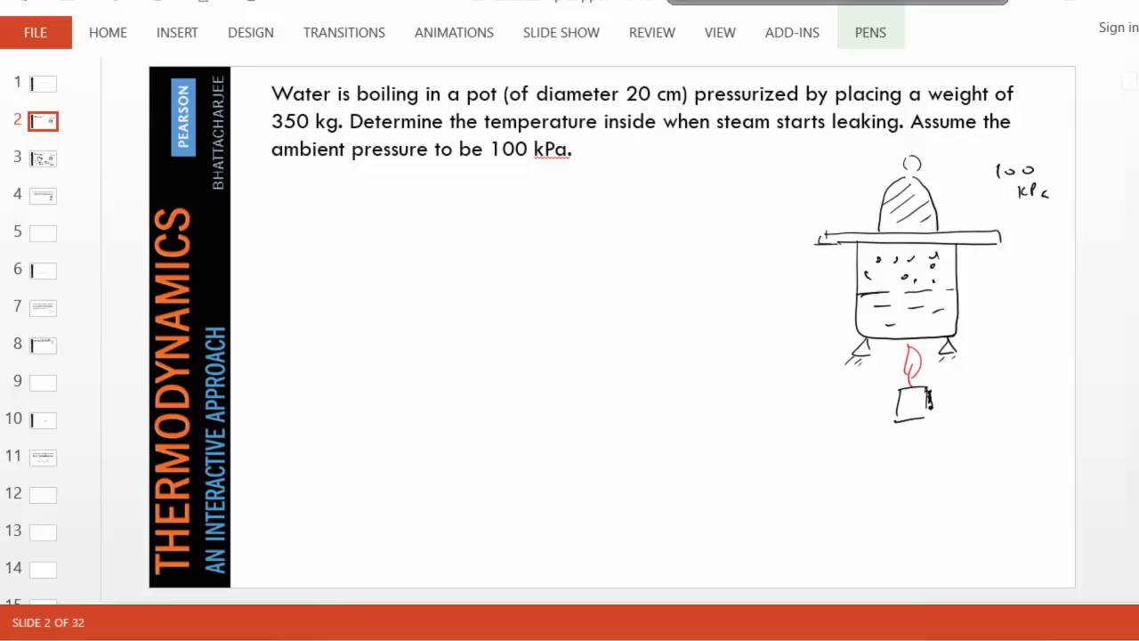
pyautogui.moveTo(979, 238)
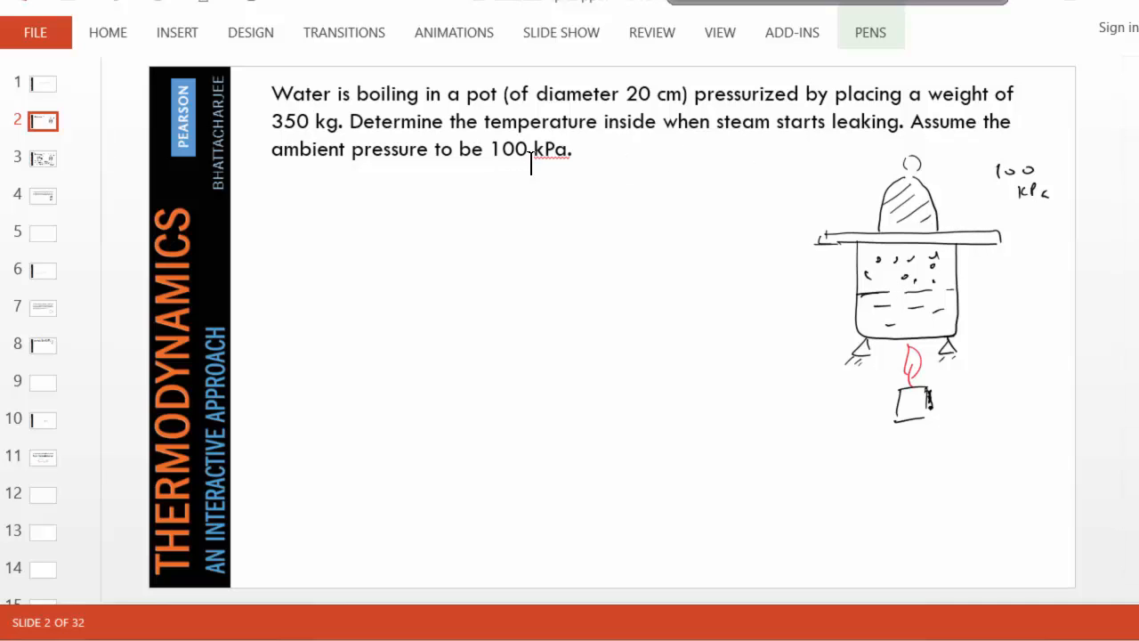
pyautogui.moveTo(498, 179)
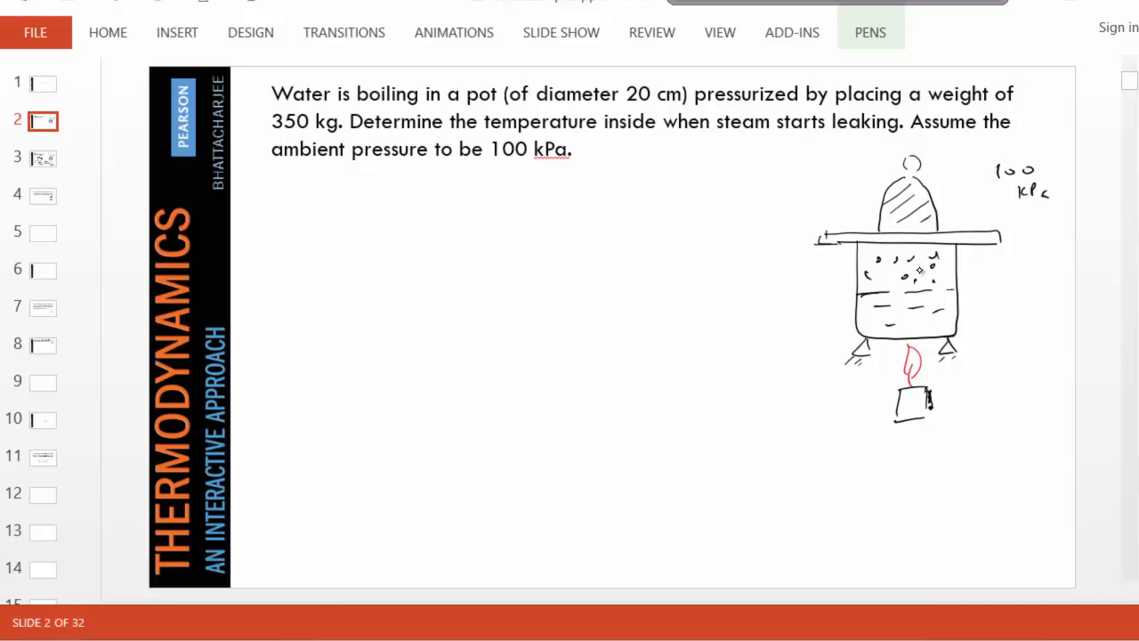
pyautogui.moveTo(901, 282)
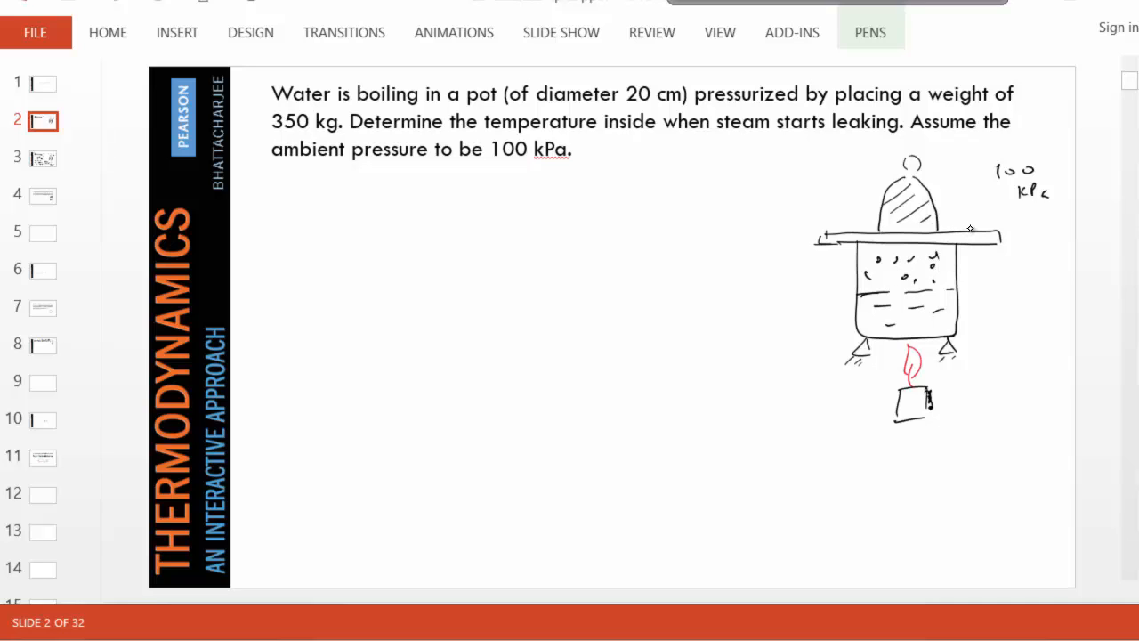
pyautogui.moveTo(871, 194)
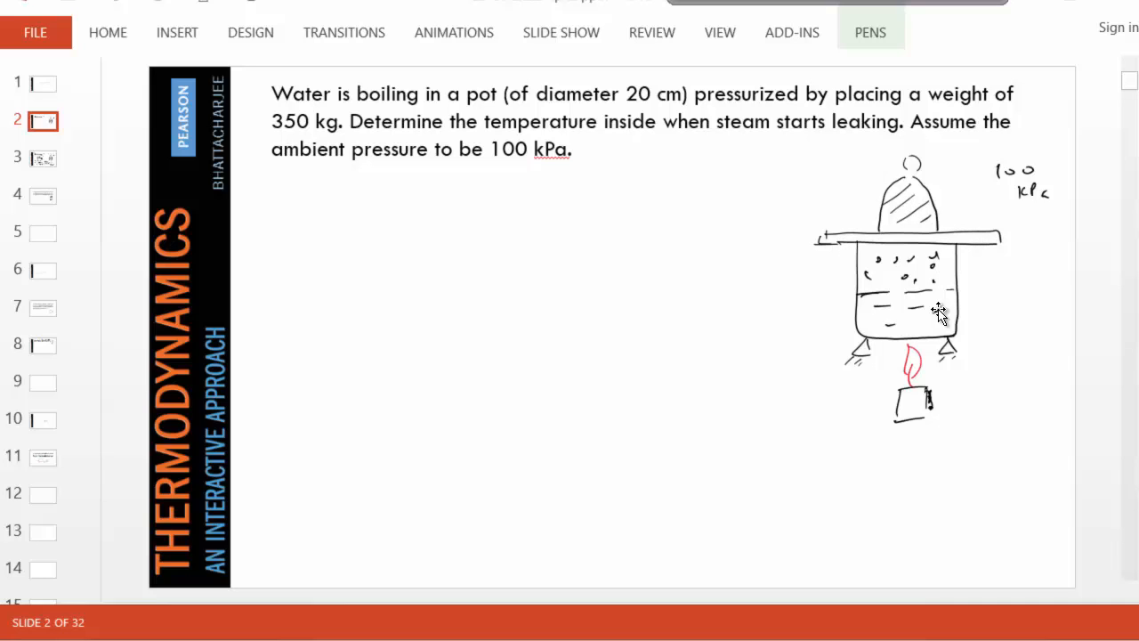
pyautogui.moveTo(957, 211)
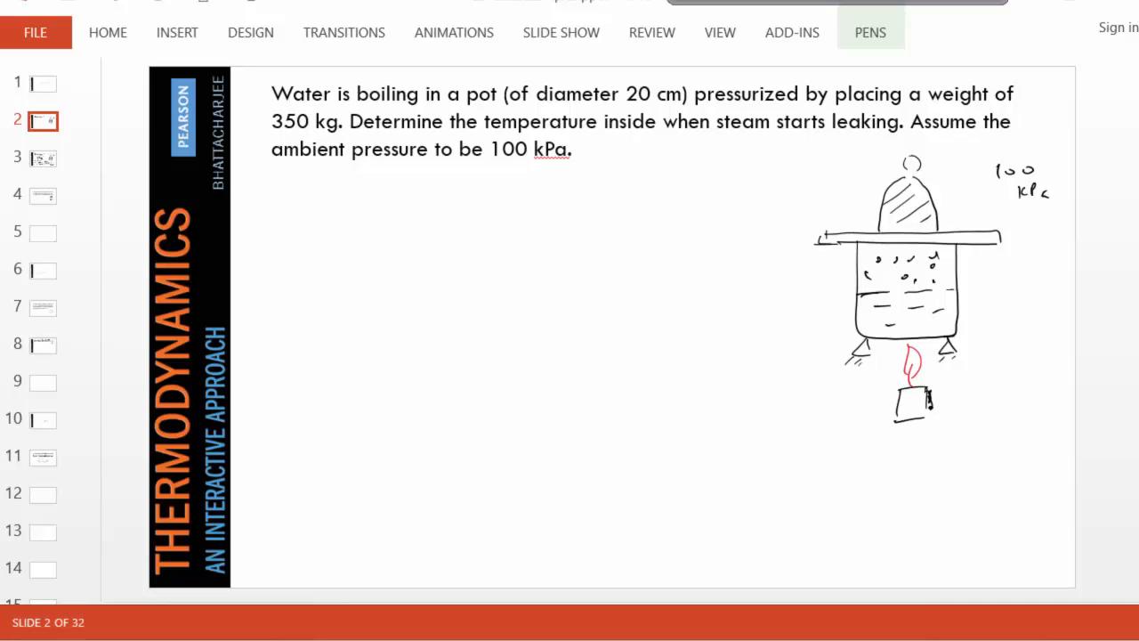
pyautogui.moveTo(380, 259)
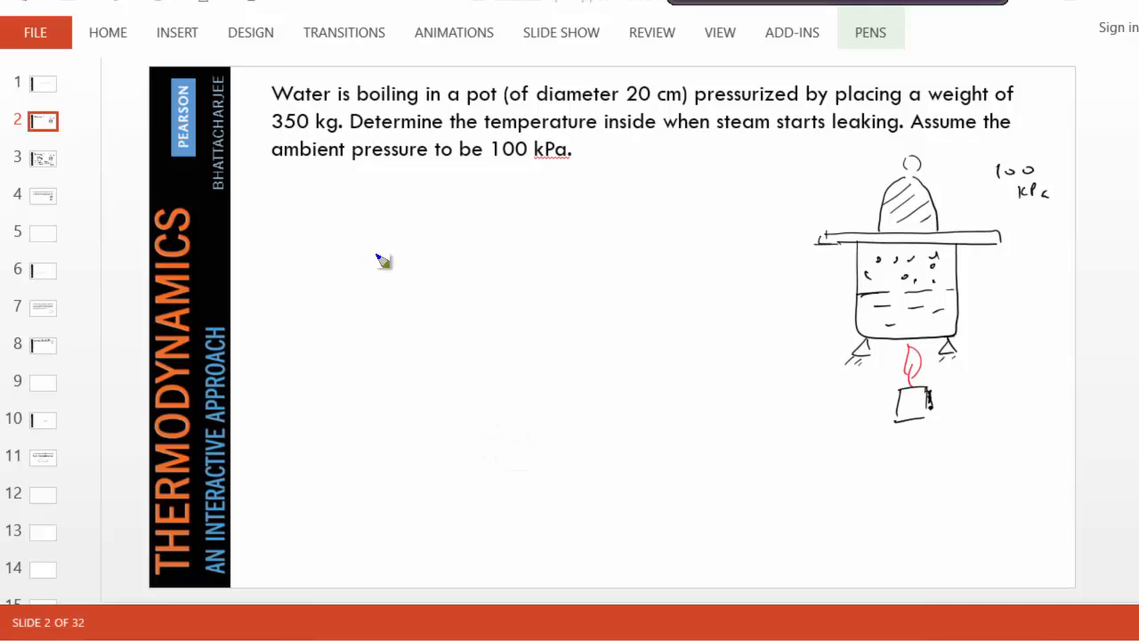
# - Handwrite p = 209 kPa, then sketch the lid with force arrows labelled 209 kPa
pyautogui.moveTo(374, 267); pyautogui.dragTo(511, 276)
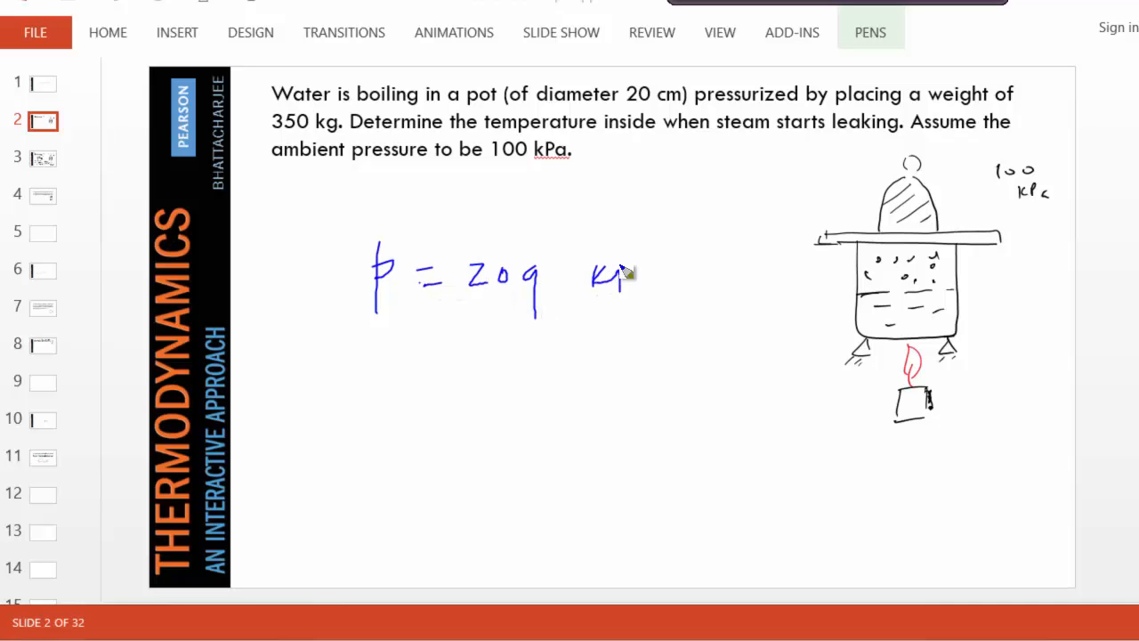
pyautogui.moveTo(614, 276); pyautogui.dragTo(641, 293)
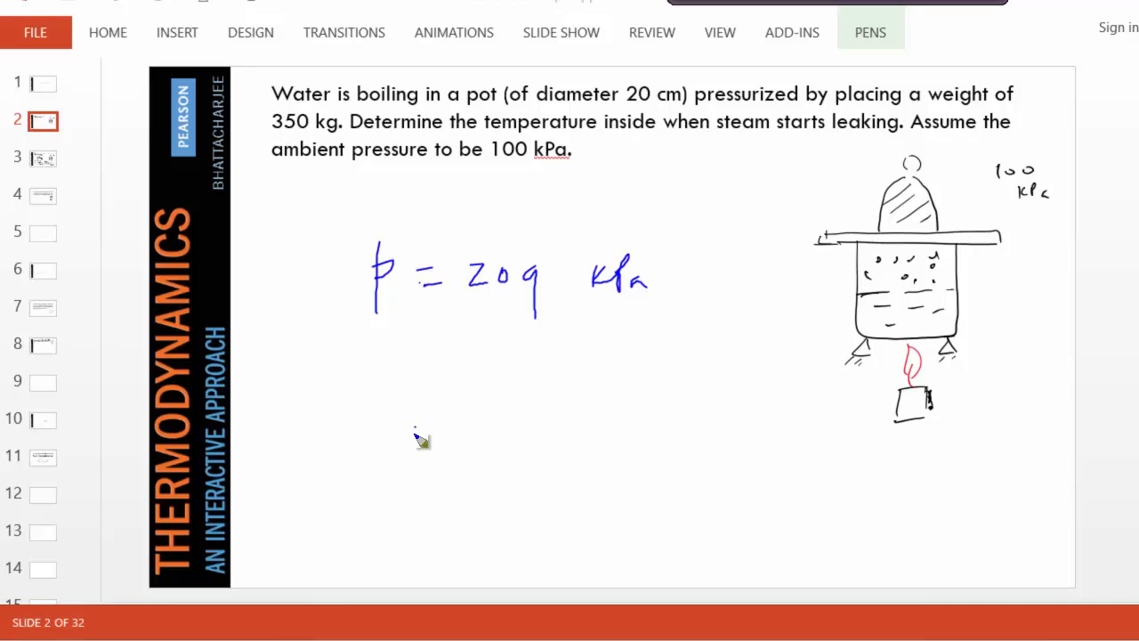
pyautogui.moveTo(414, 436); pyautogui.dragTo(690, 449)
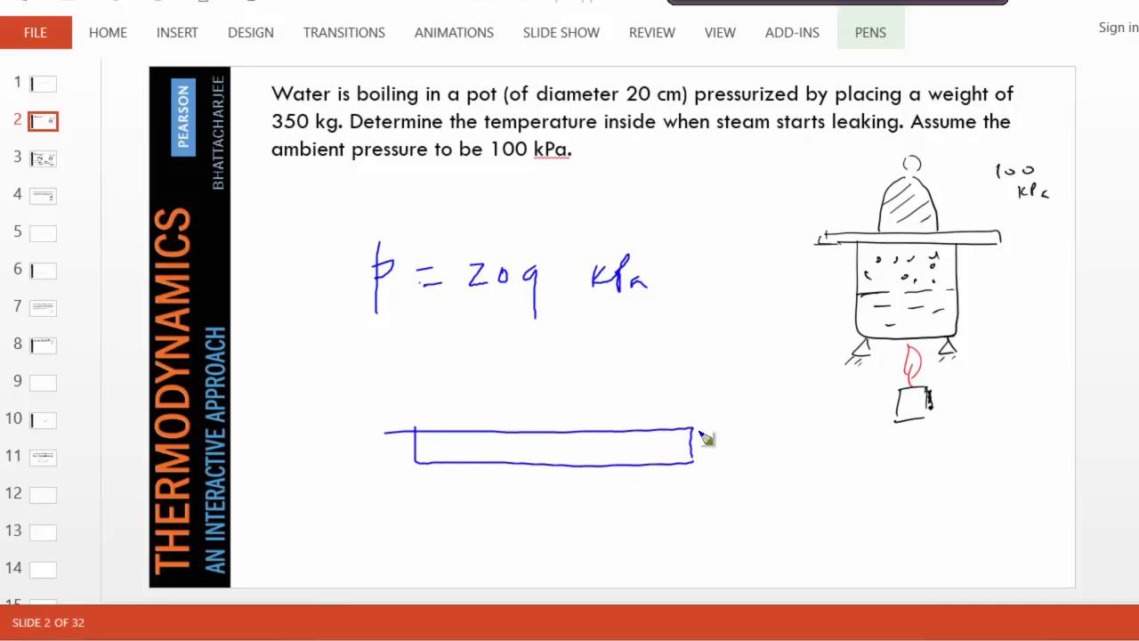
pyautogui.moveTo(547, 365); pyautogui.dragTo(556, 436)
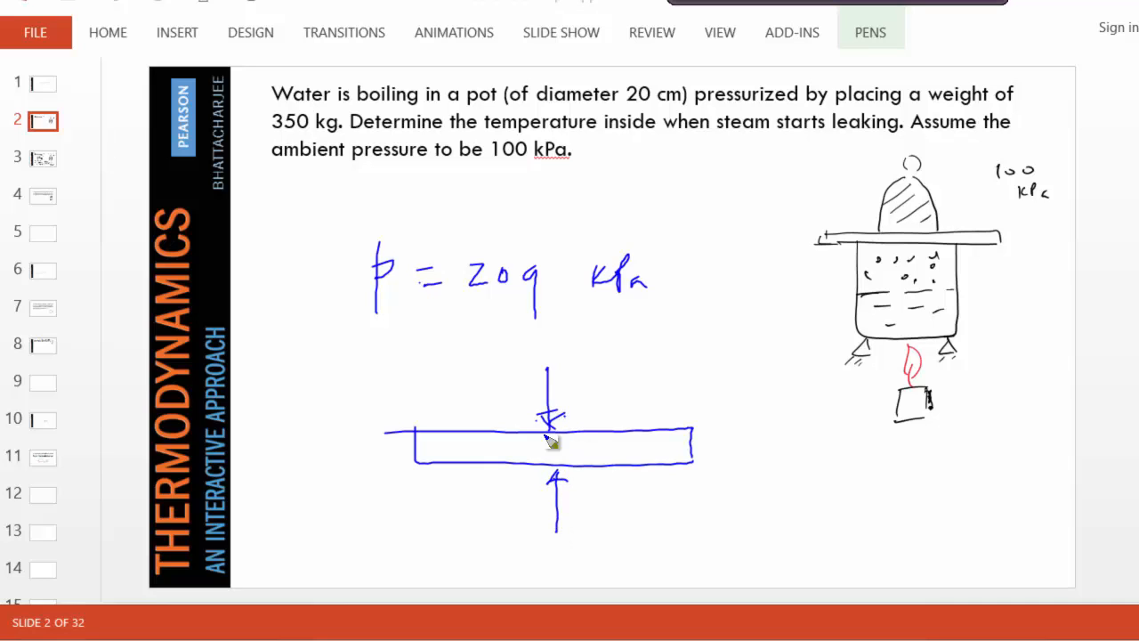
pyautogui.moveTo(515, 500)
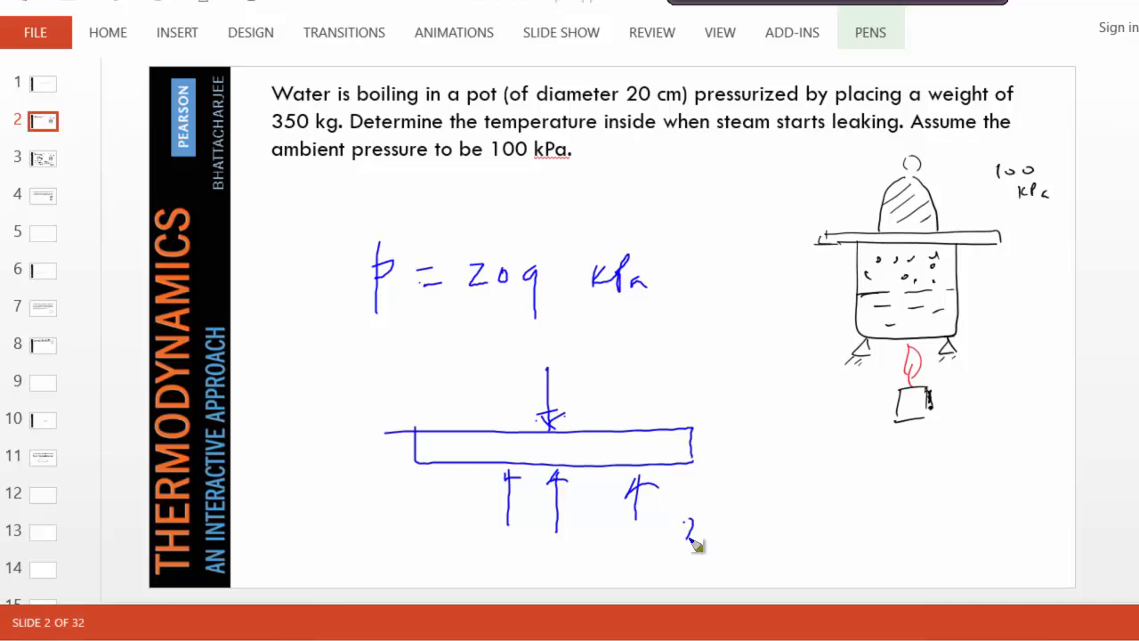
pyautogui.moveTo(685, 534); pyautogui.dragTo(801, 534)
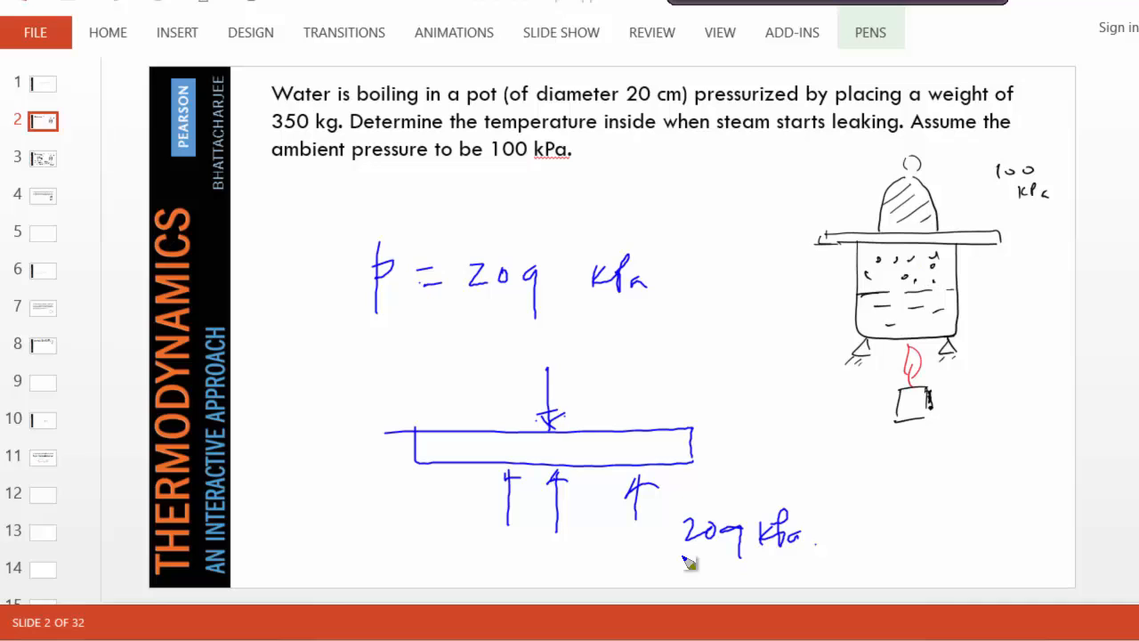
pyautogui.moveTo(686, 556); pyautogui.dragTo(832, 558)
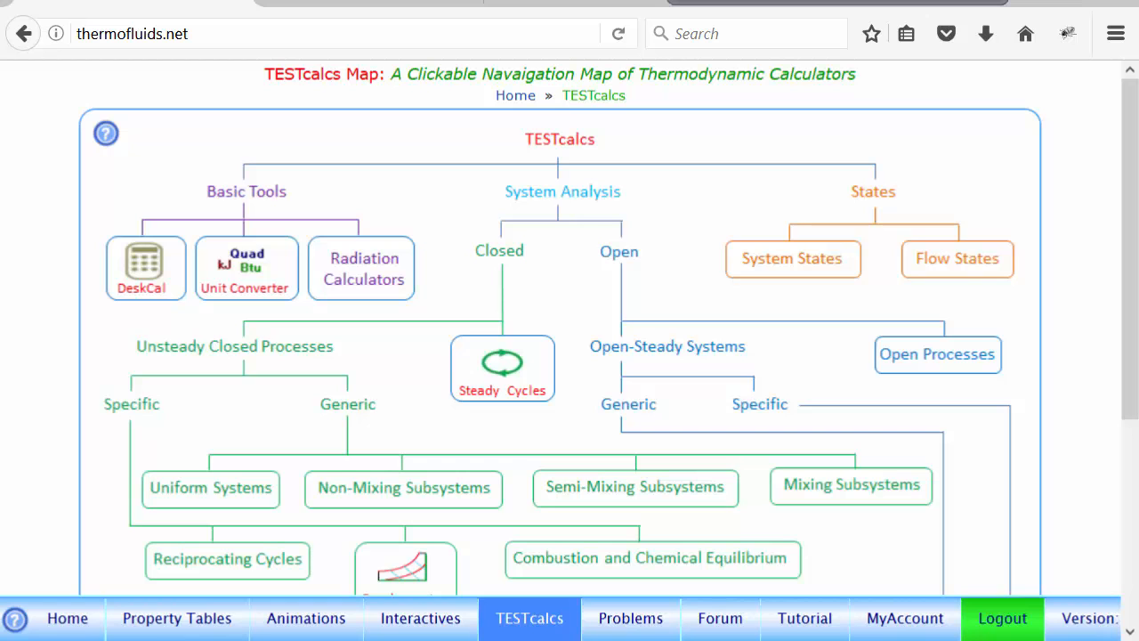
# - Open steam saturation-pressure Table B-1 from Property Tables and scroll to the 0.200–0.250 MPa rows
pyautogui.click(177, 617)
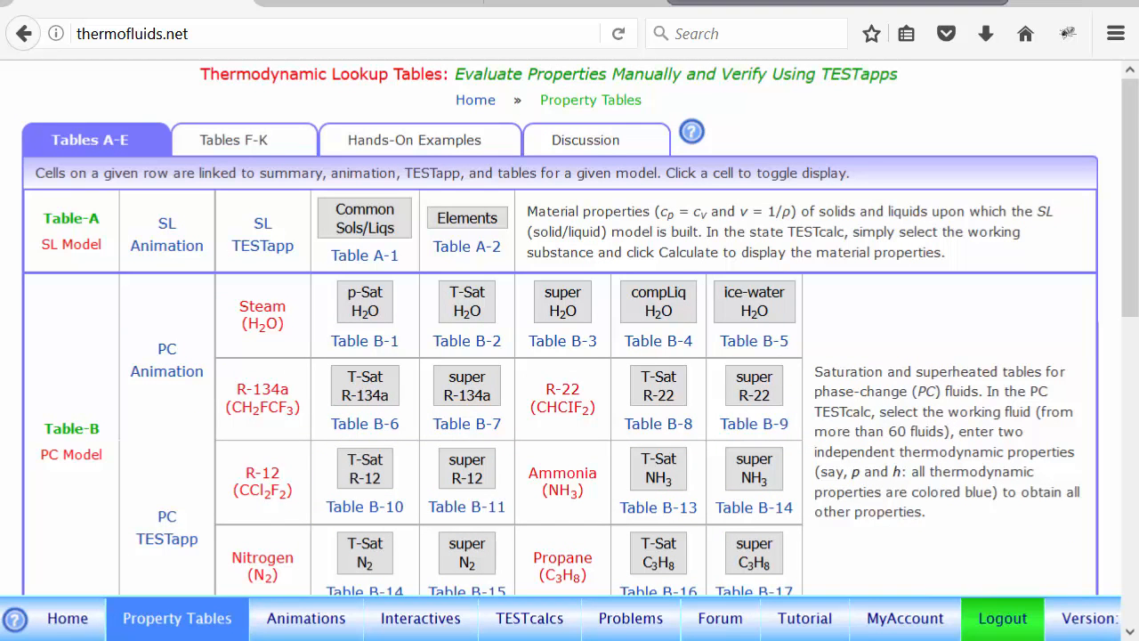
pyautogui.click(364, 316)
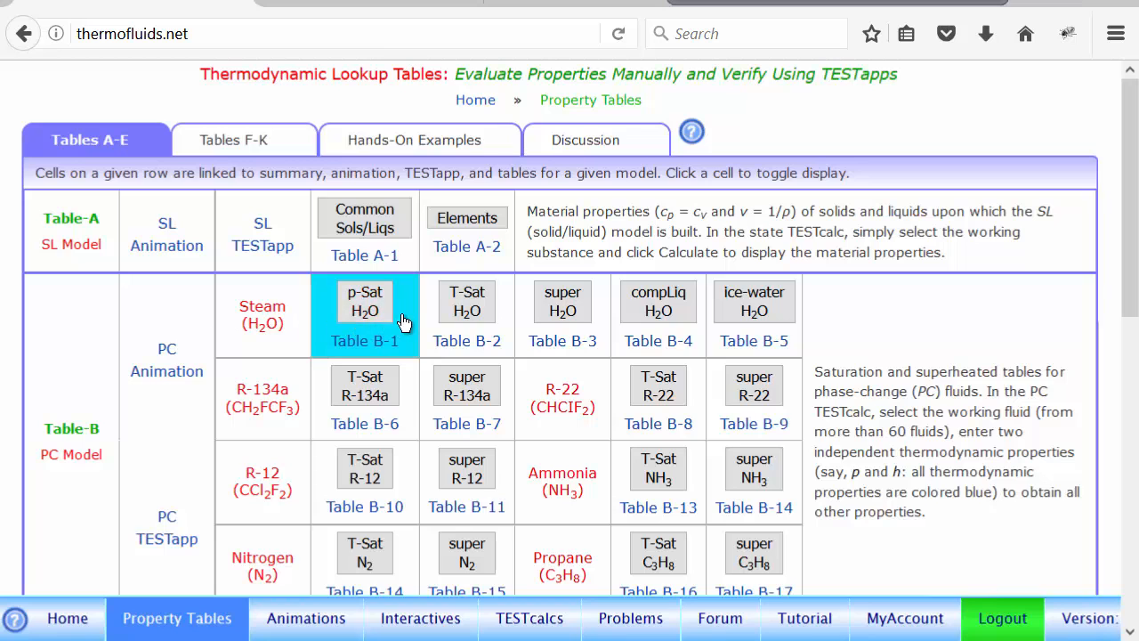
pyautogui.moveTo(364, 312)
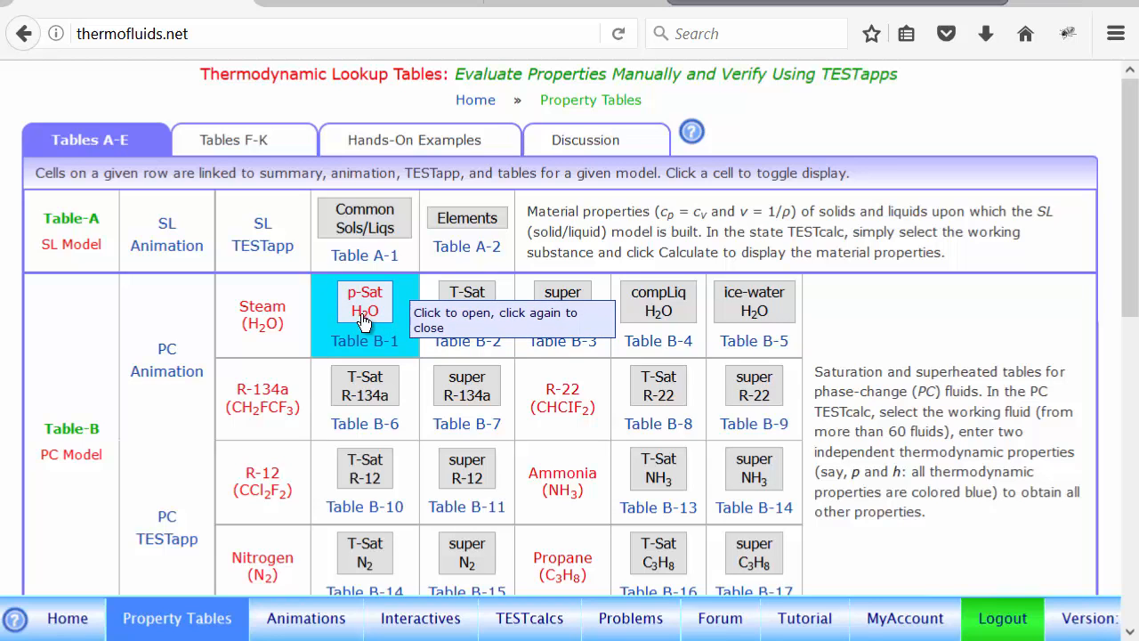
pyautogui.click(364, 305)
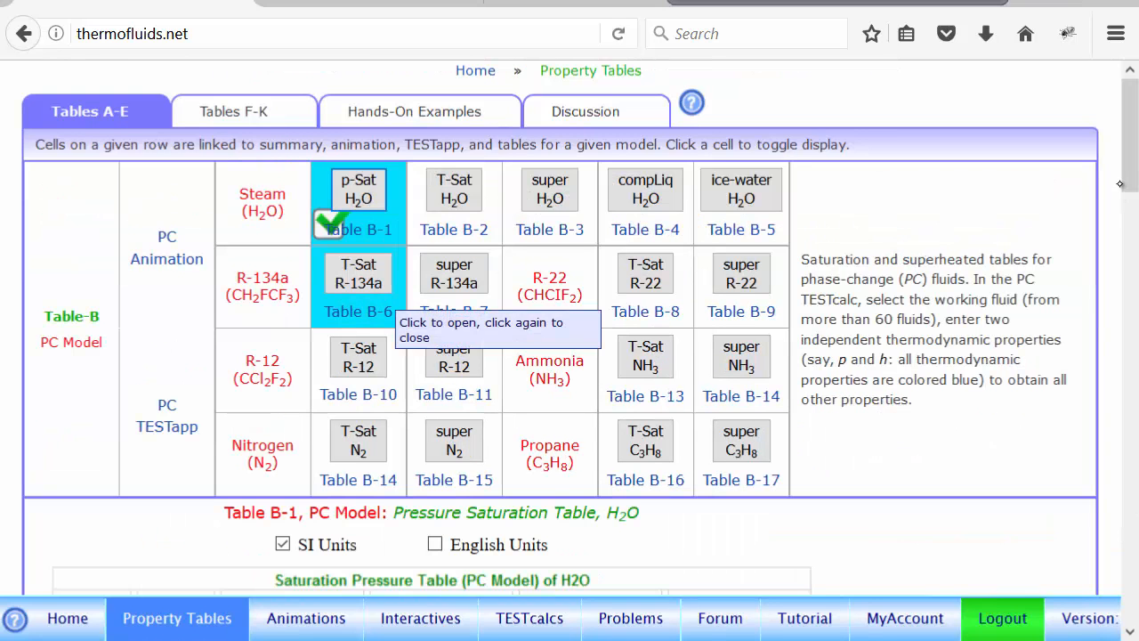
pyautogui.scroll(-3)
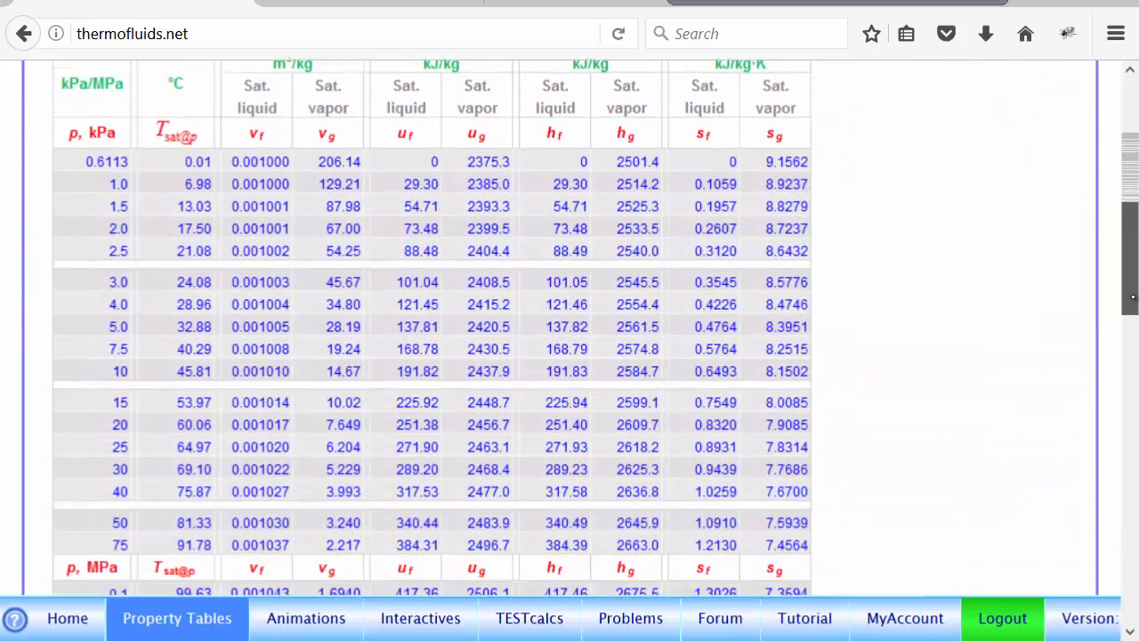
pyautogui.scroll(-3)
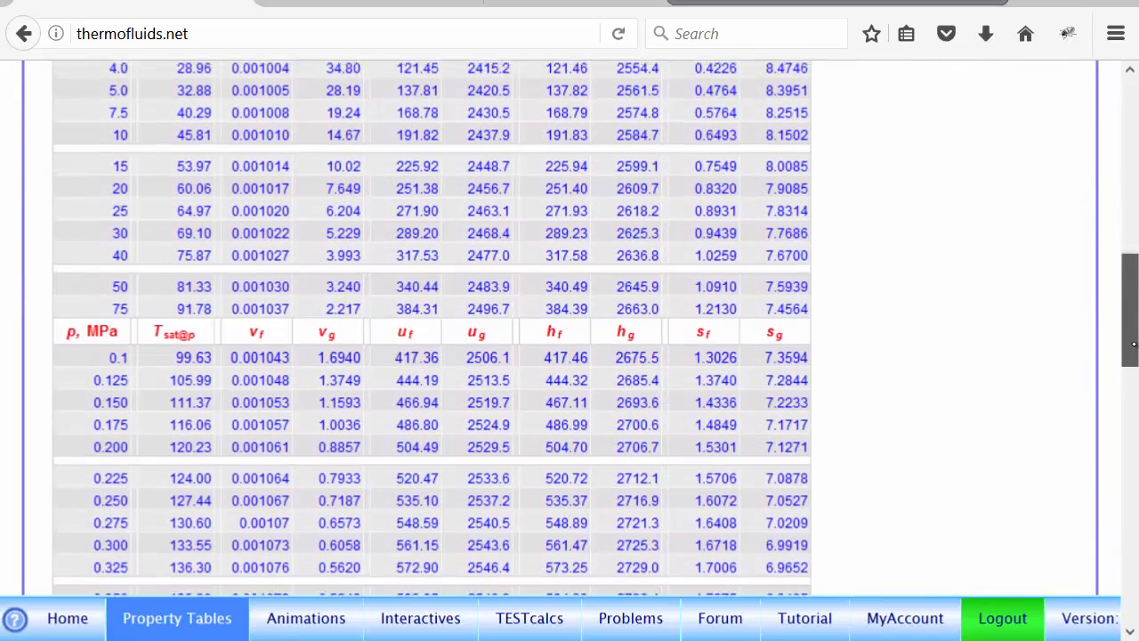
pyautogui.scroll(-3)
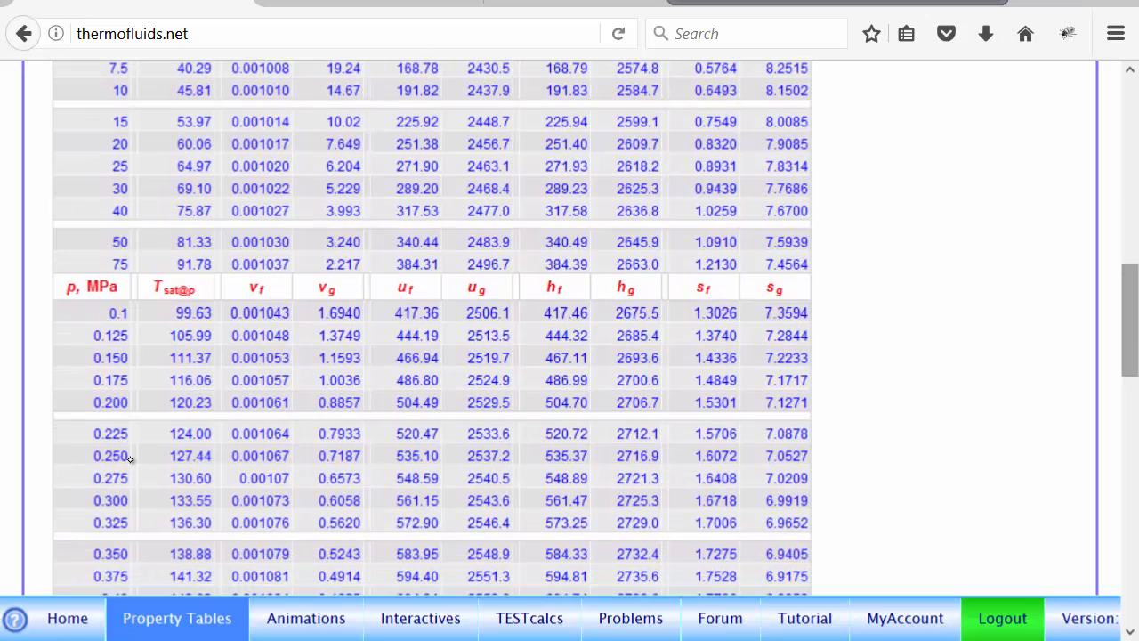
pyautogui.moveTo(196, 398)
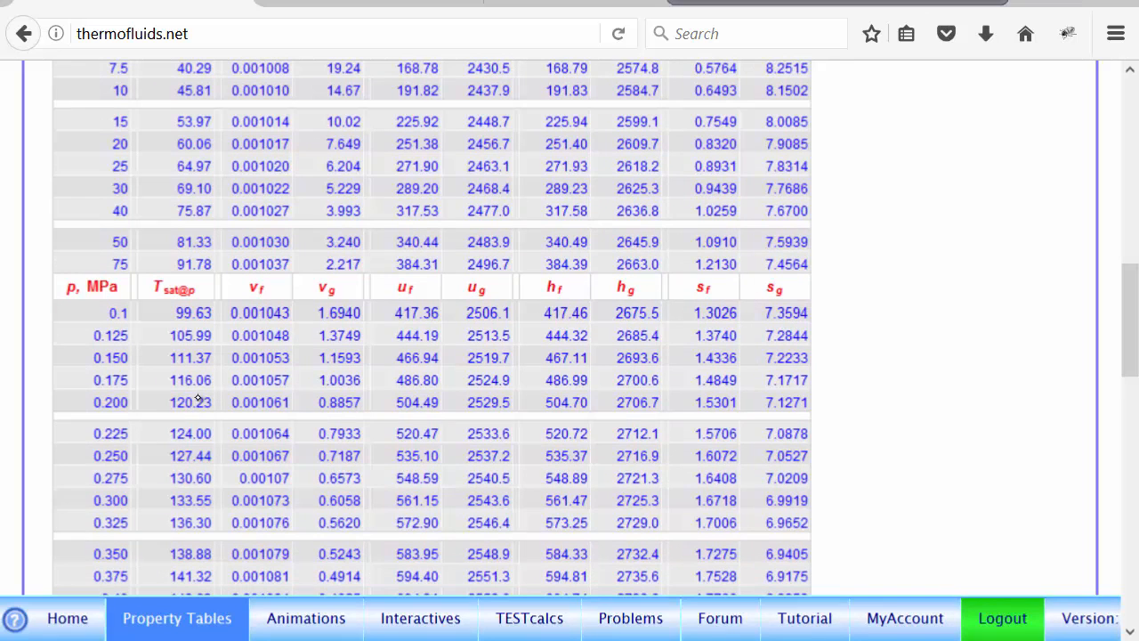
pyautogui.moveTo(209, 434)
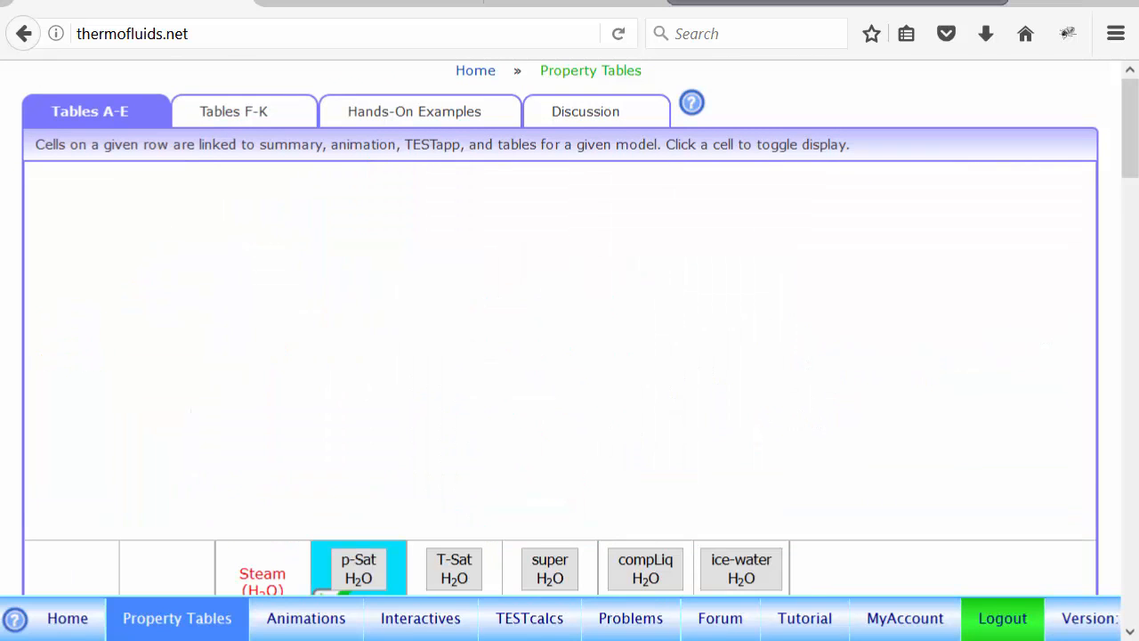
# - Calculate H2O State-1 at p1 = 209 kPa, x1 = 0.5 (121.59 °C), and open its plot
pyautogui.click(359, 567)
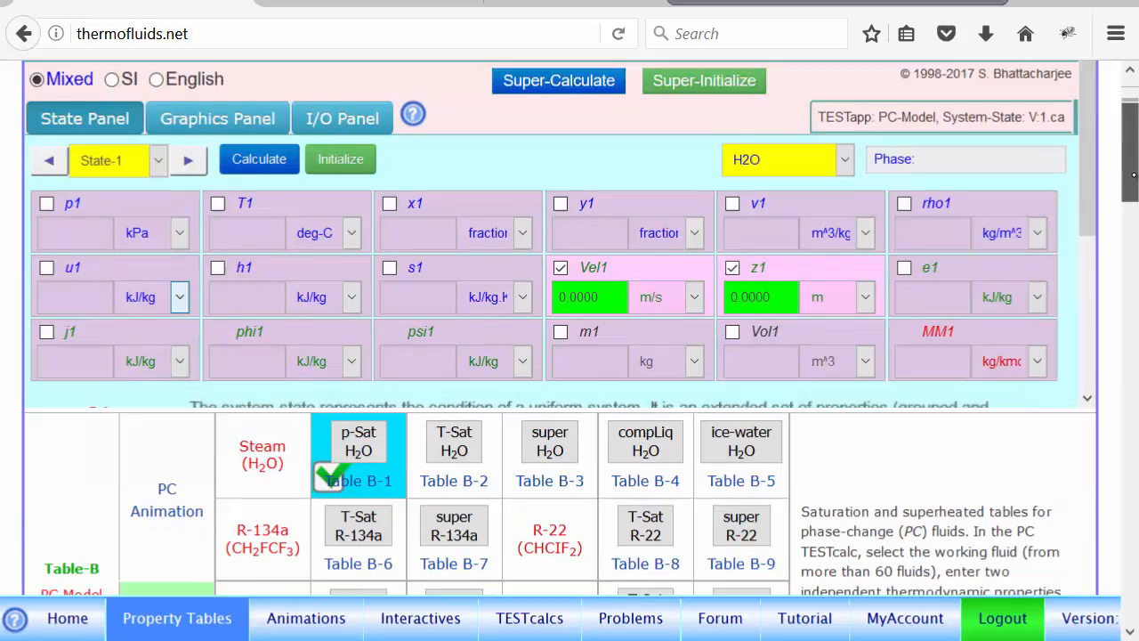
pyautogui.scroll(-3)
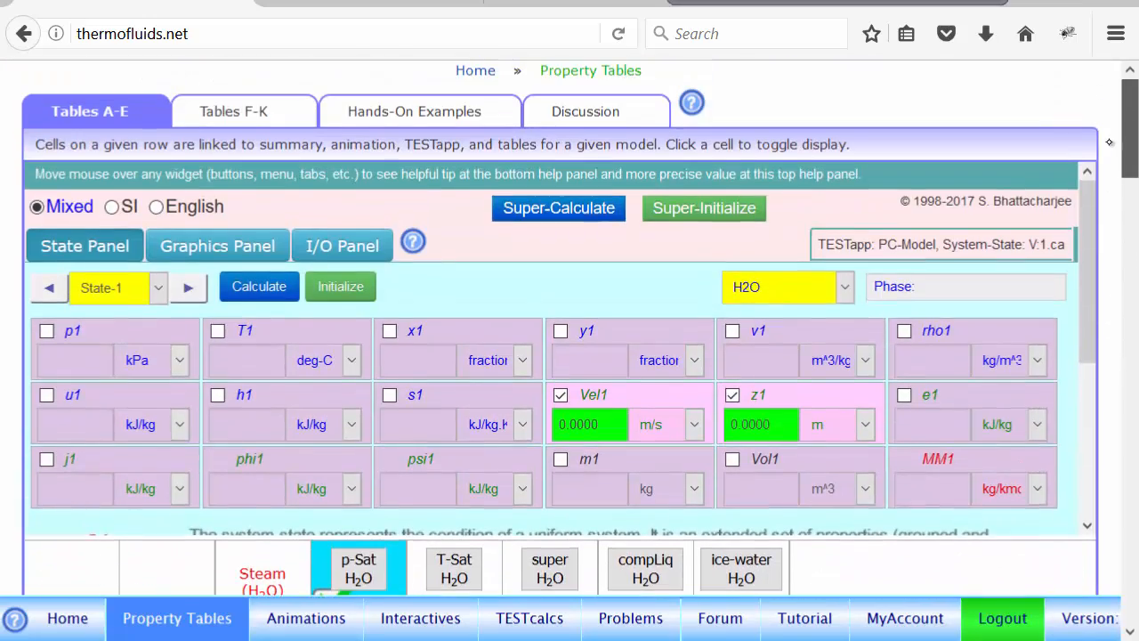
pyautogui.moveTo(74, 360)
pyautogui.write('0')
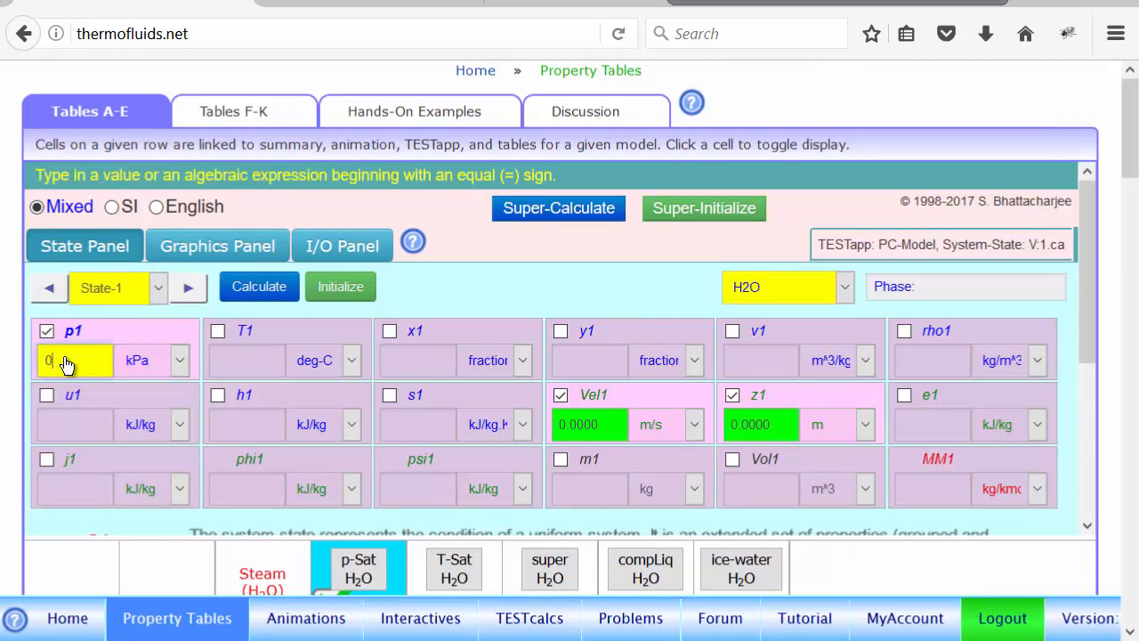
pyautogui.write('209')
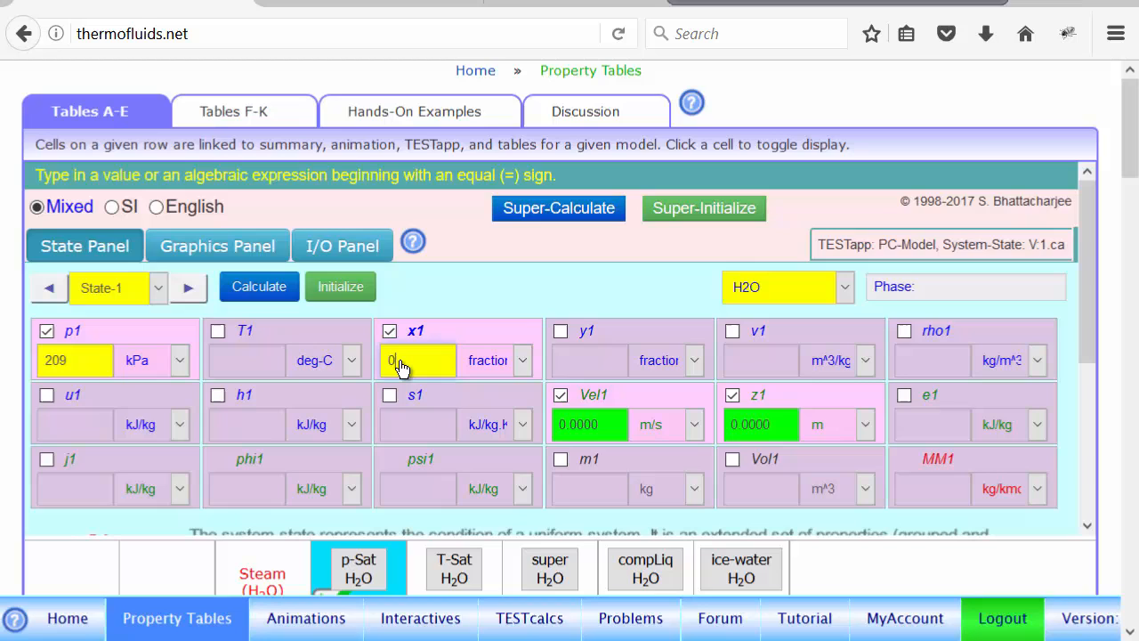
pyautogui.write('0')
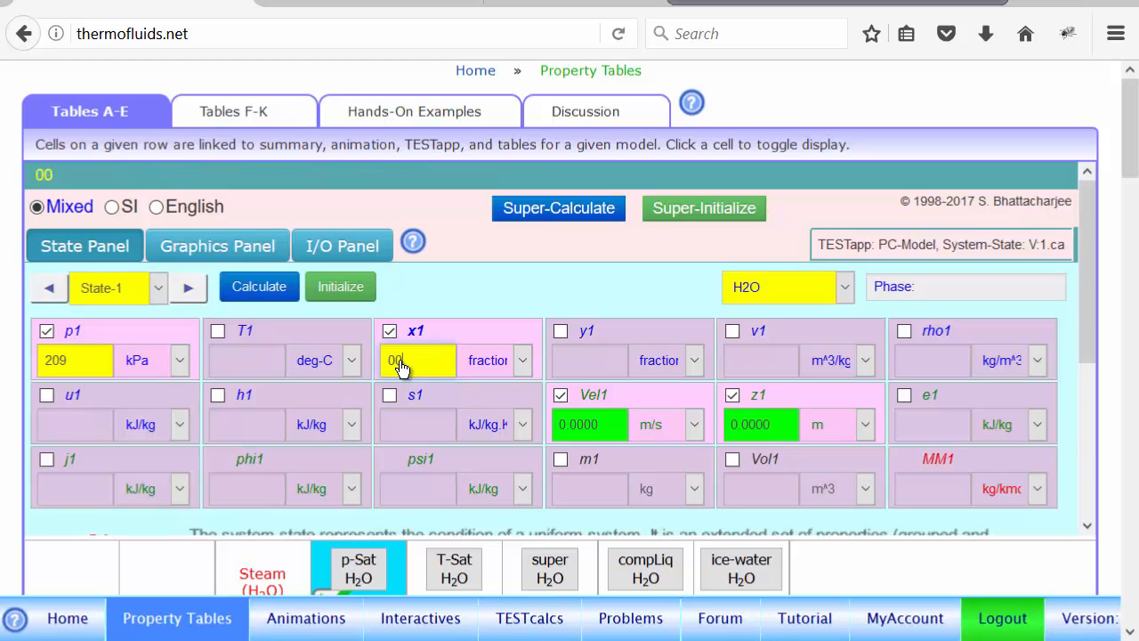
pyautogui.write('.5')
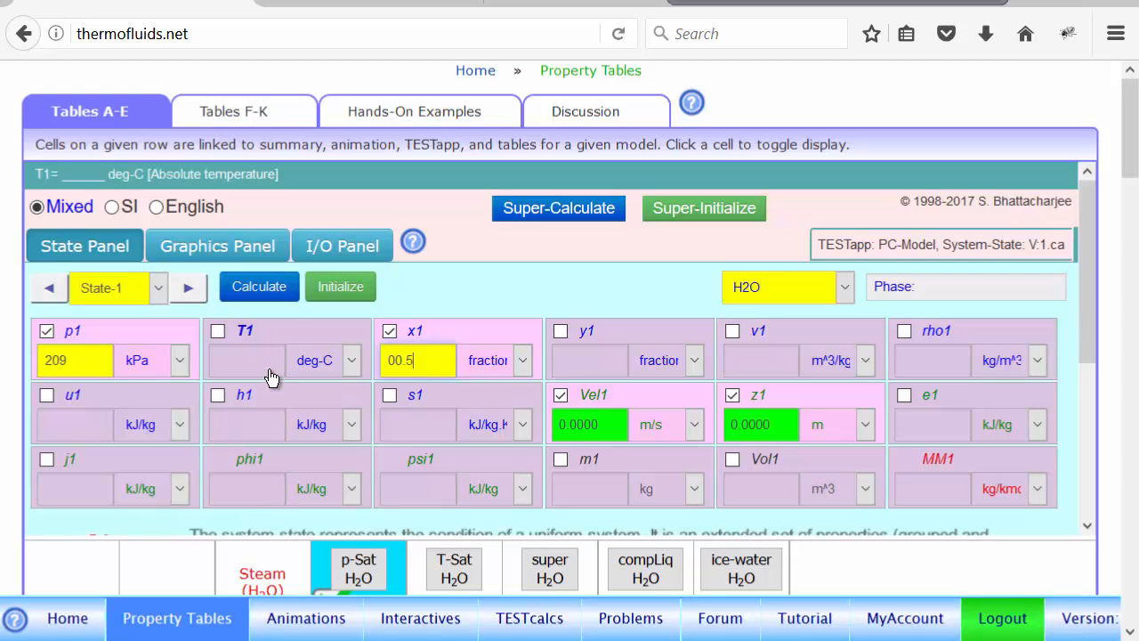
pyautogui.click(259, 286)
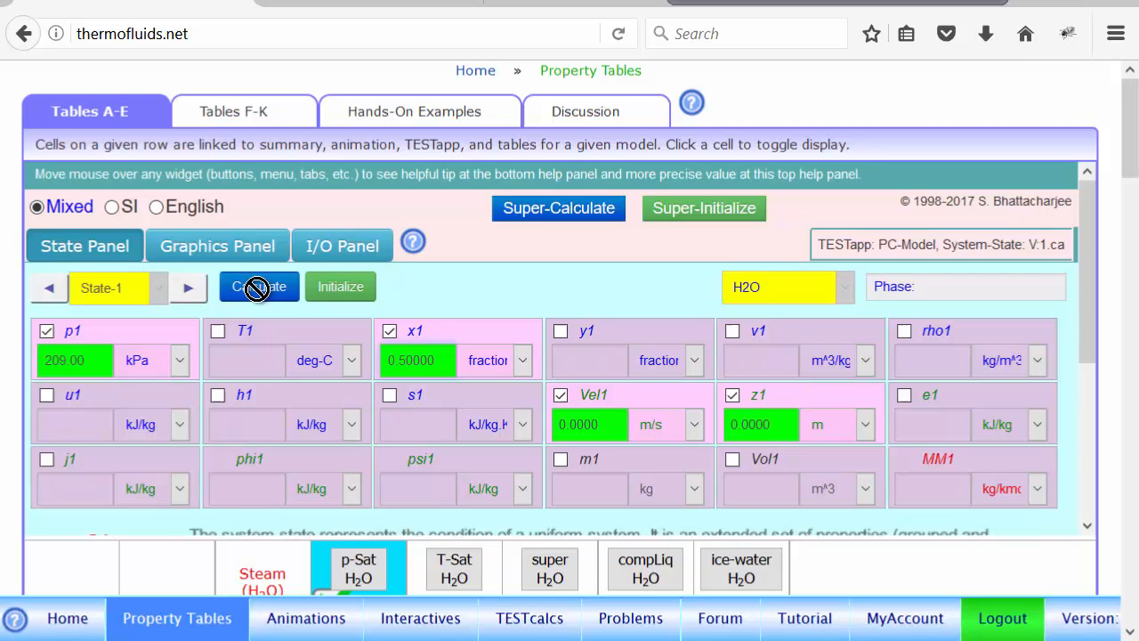
pyautogui.click(259, 285)
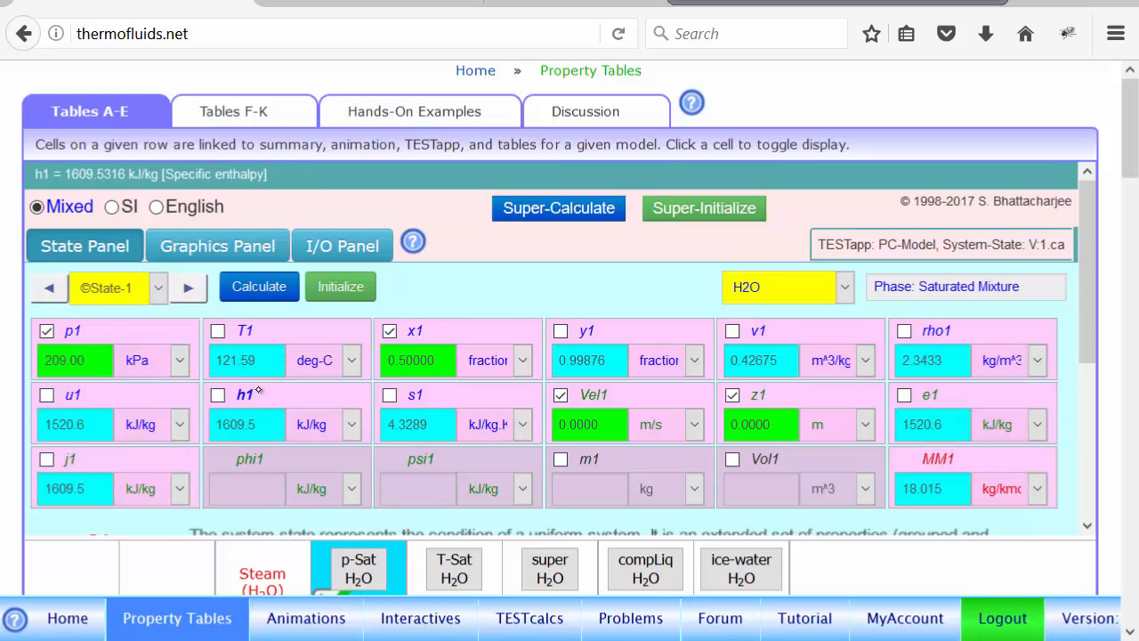
pyautogui.click(217, 245)
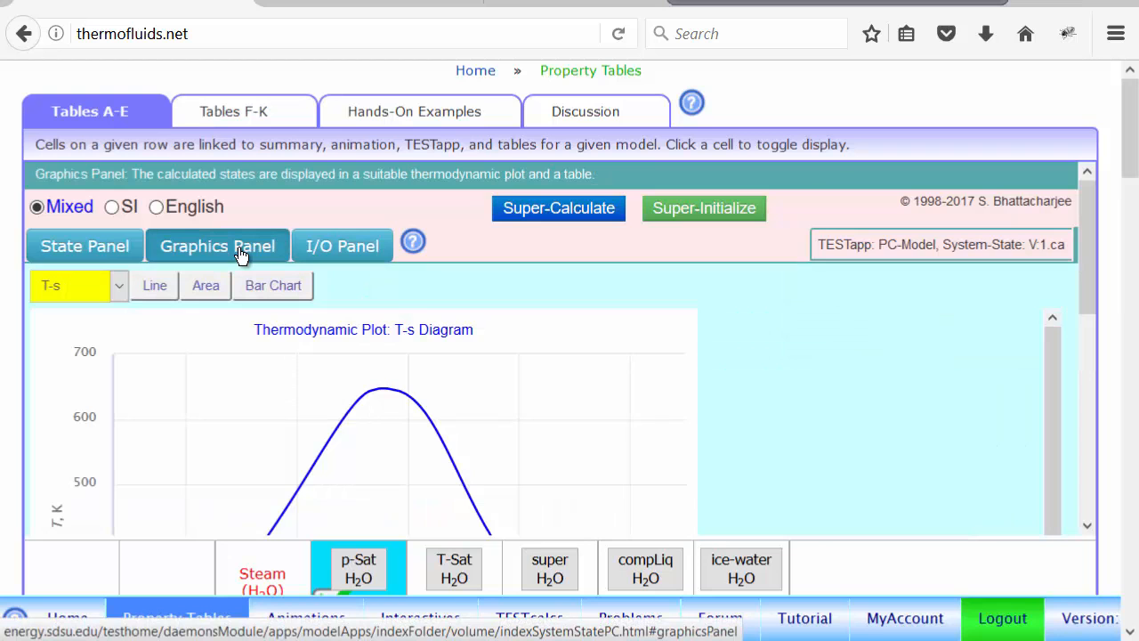
# - View State 1 on the T-s diagram at 394.7 K, then display Table B-1
pyautogui.scroll(-3)
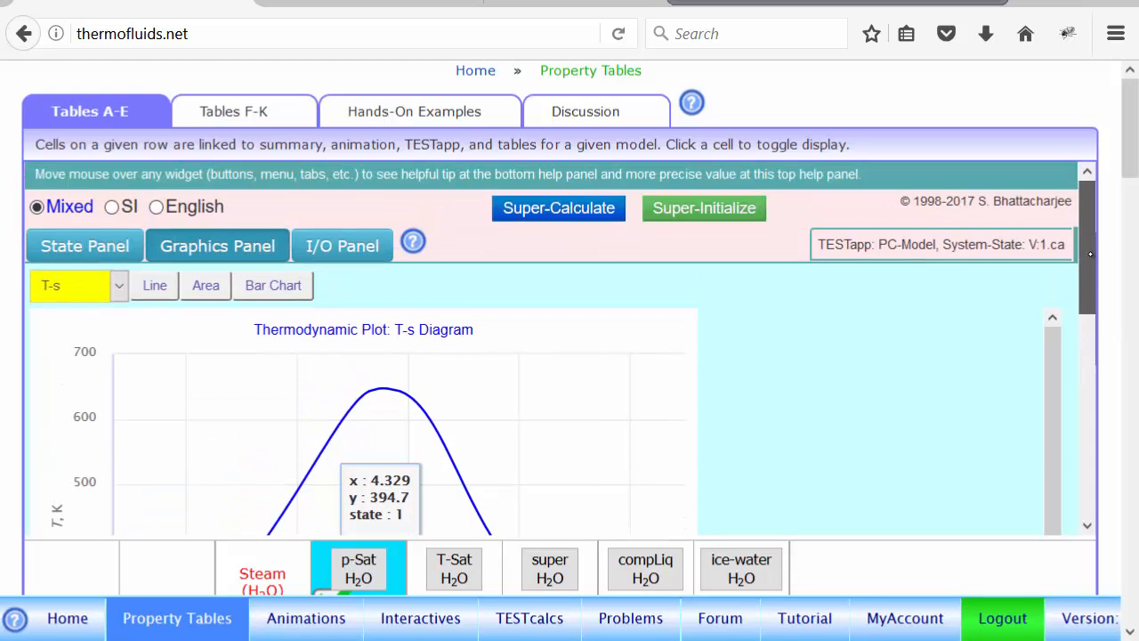
pyautogui.click(85, 245)
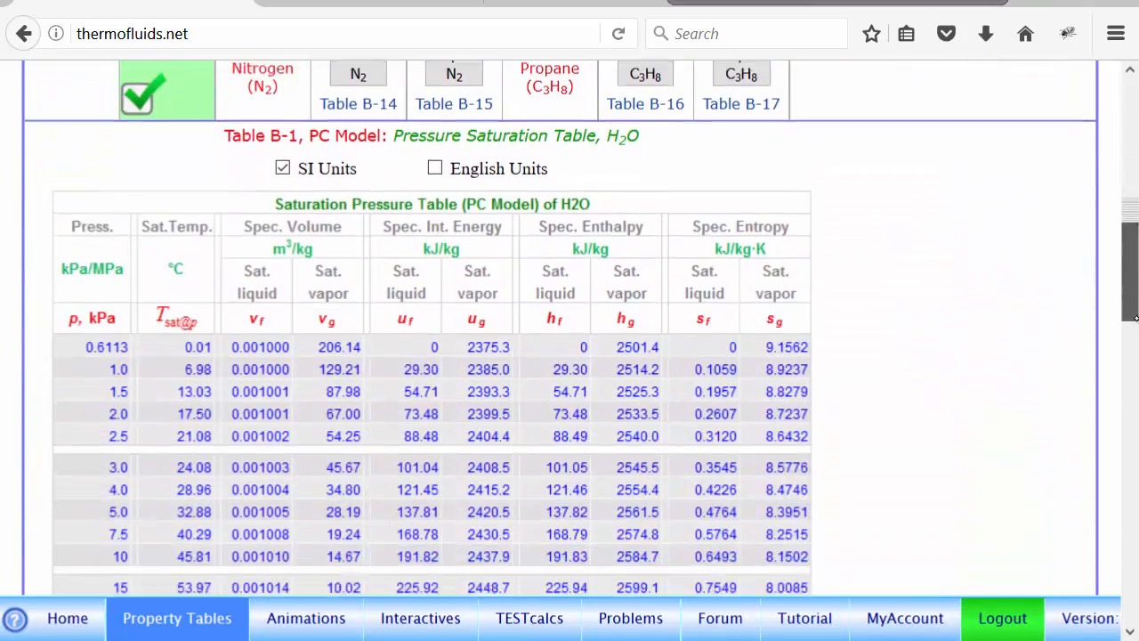
# - Scroll Table B-1 to the 0.200 and 0.225 MPa rows (120.23 and 124.00 °C)
pyautogui.scroll(-3)
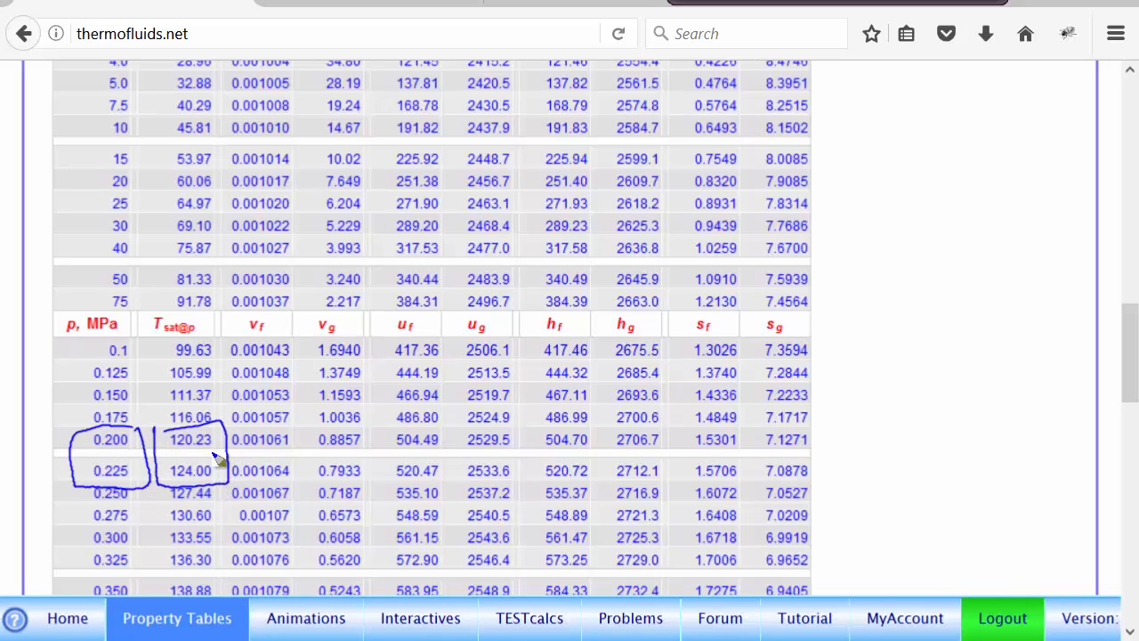
pyautogui.moveTo(129, 470)
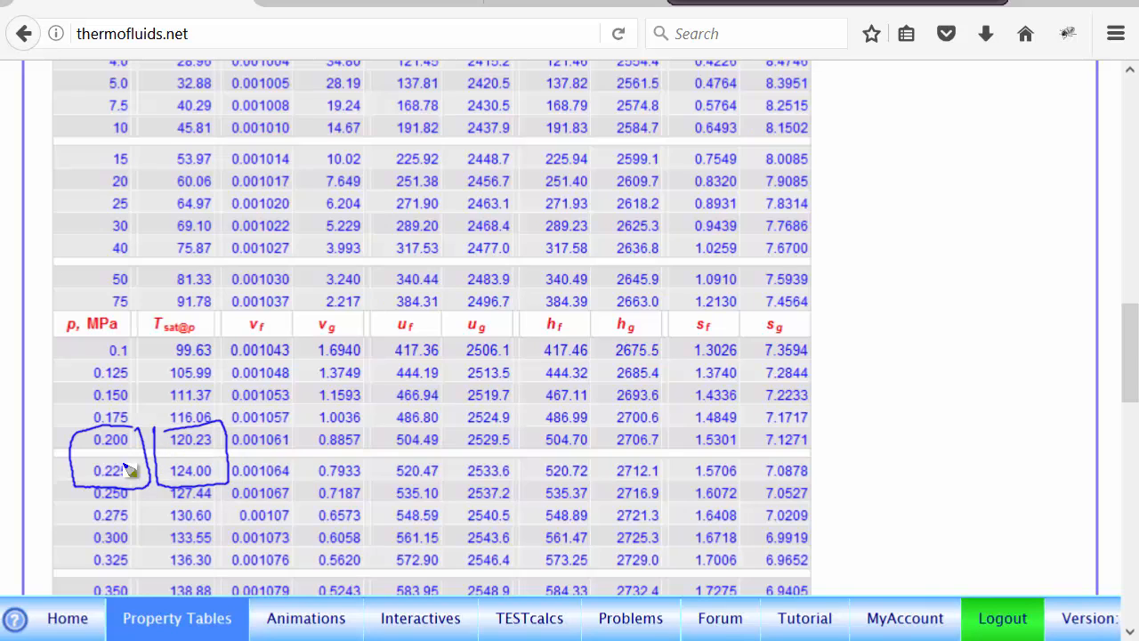
pyautogui.moveTo(183, 454)
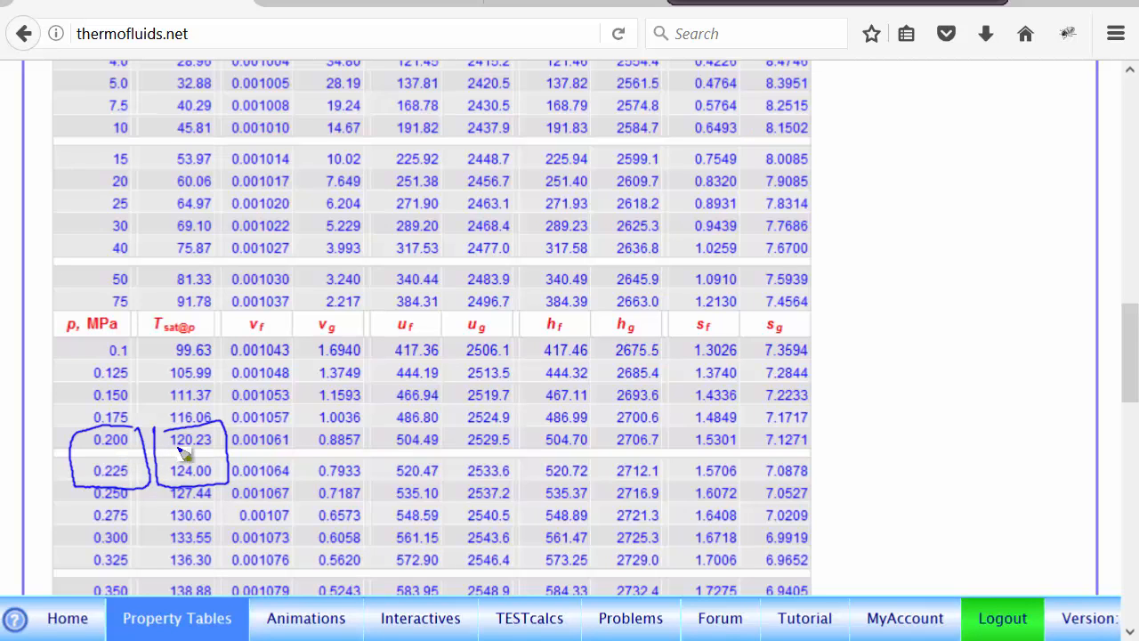
pyautogui.moveTo(182, 463)
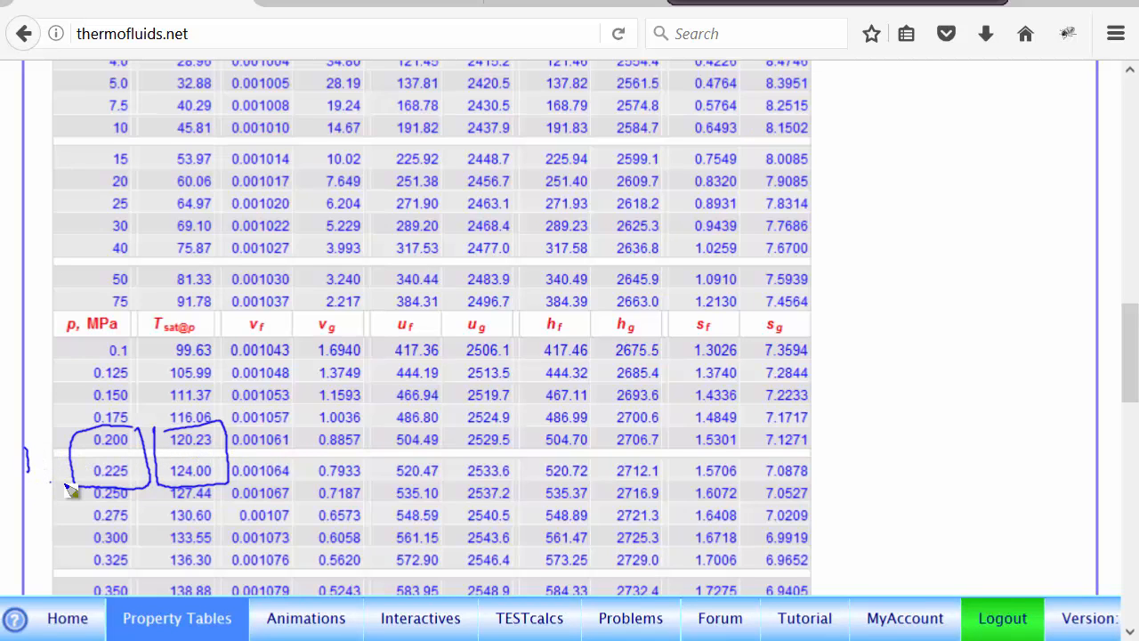
pyautogui.moveTo(49, 461)
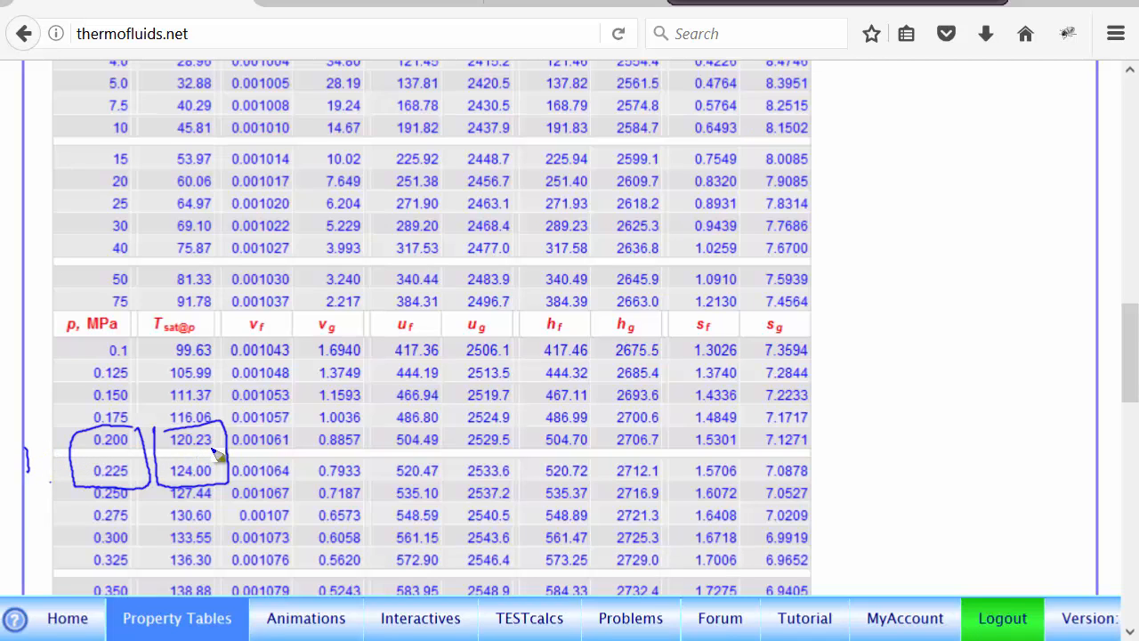
pyautogui.moveTo(164, 456)
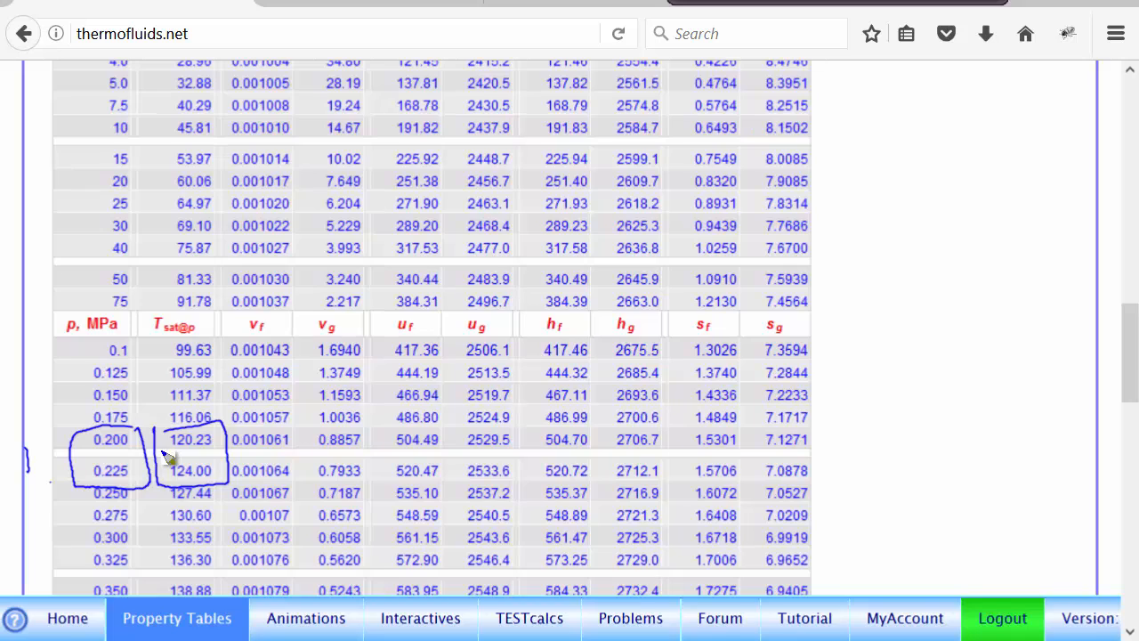
pyautogui.moveTo(168, 456)
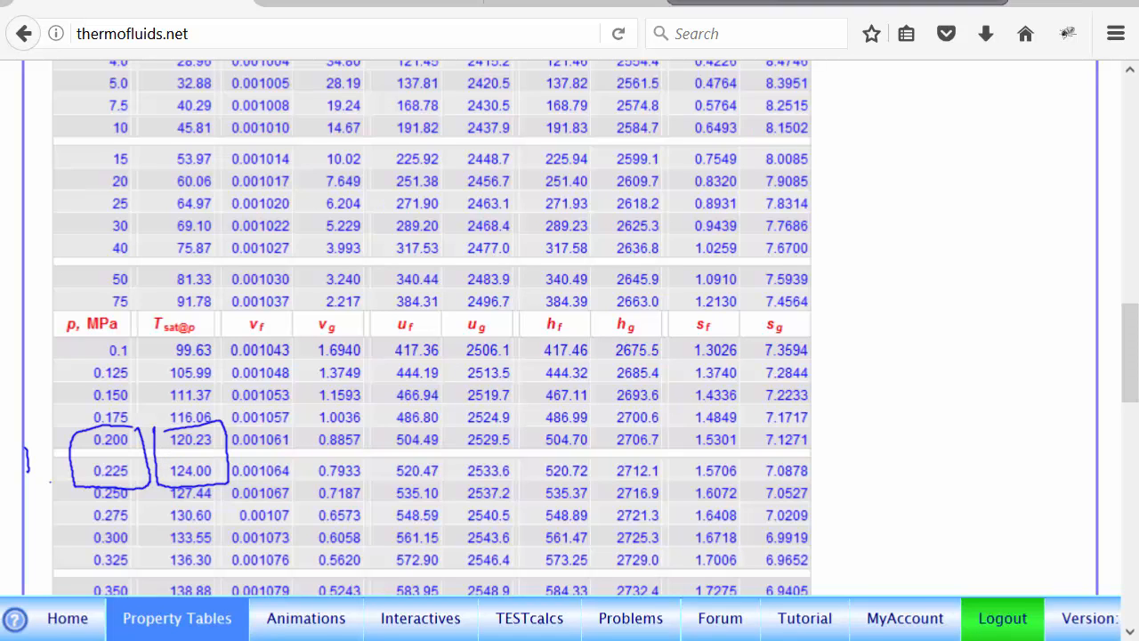
pyautogui.moveTo(1067, 34)
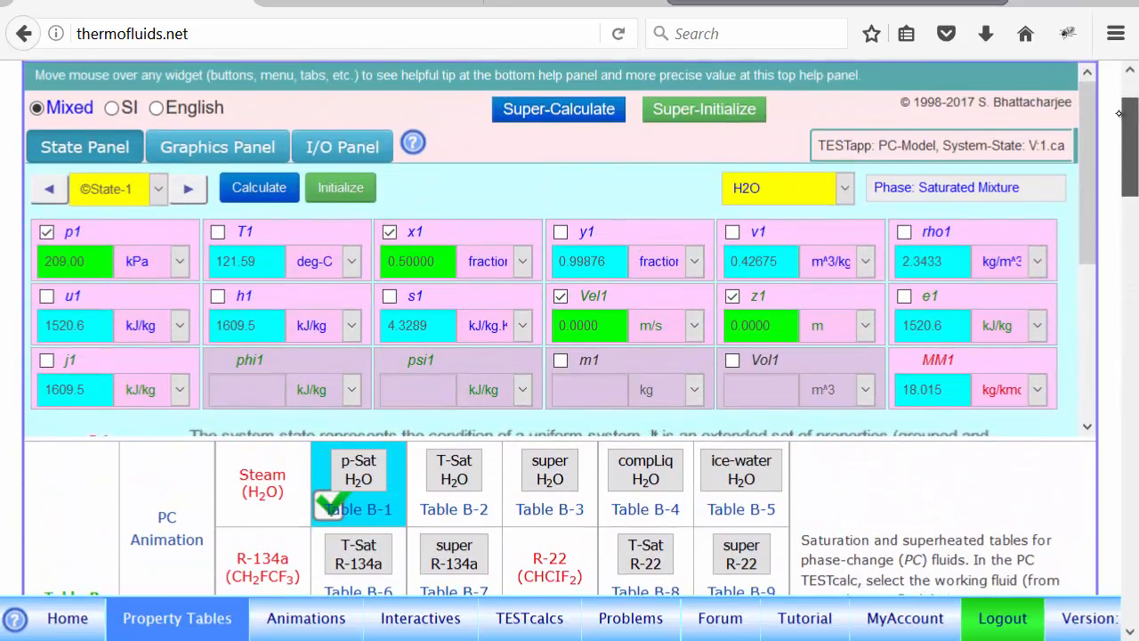
pyautogui.scroll(-3)
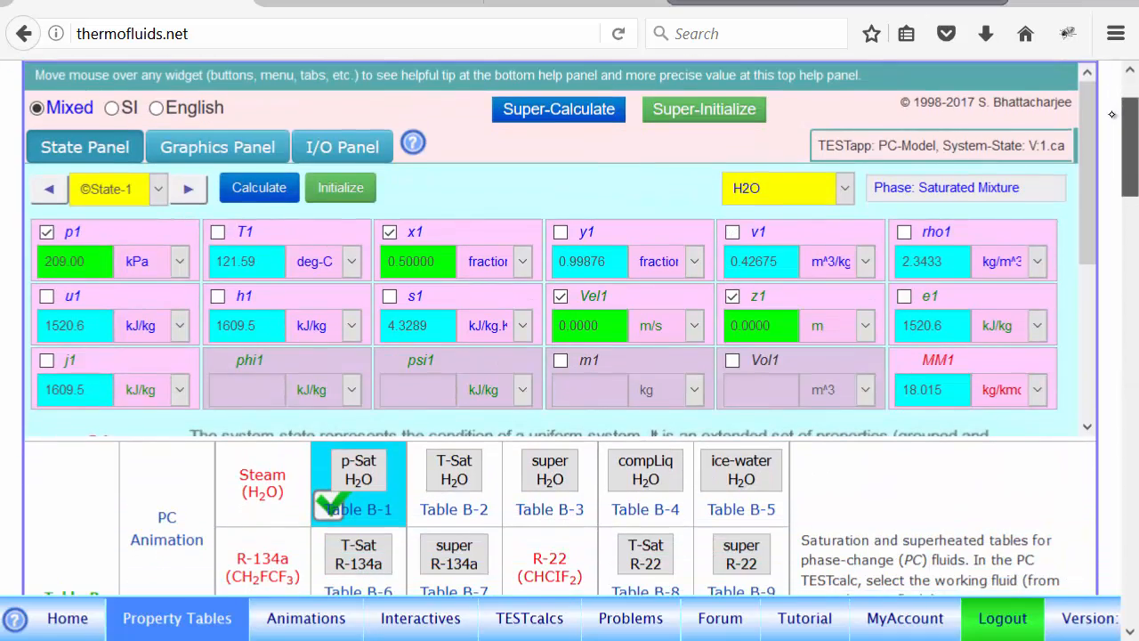
pyautogui.scroll(-3)
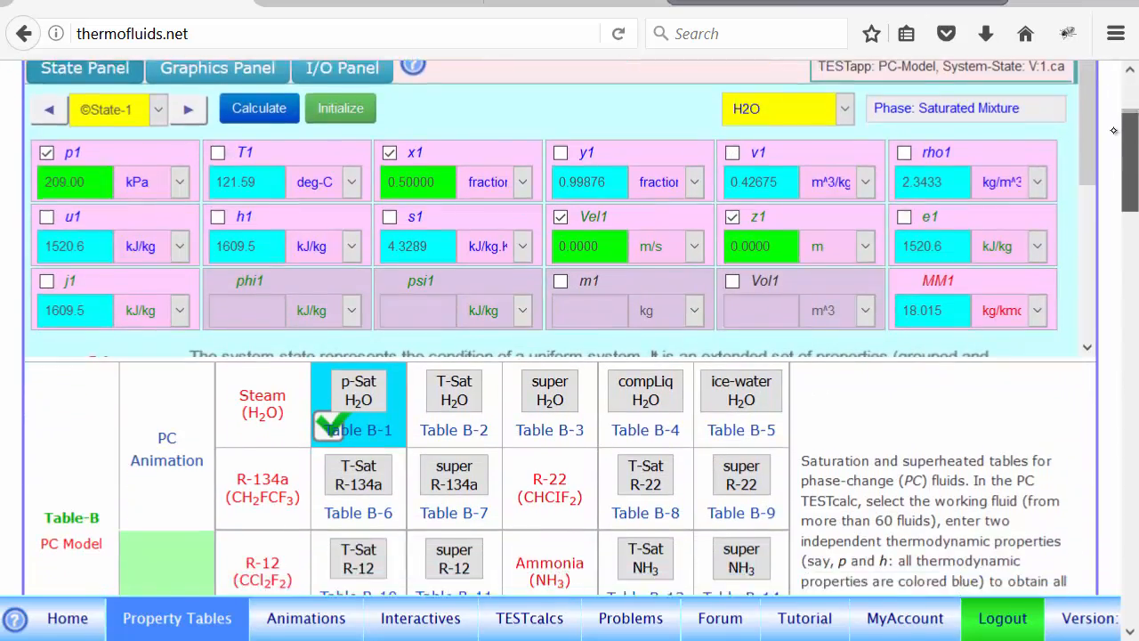
pyautogui.click(358, 429)
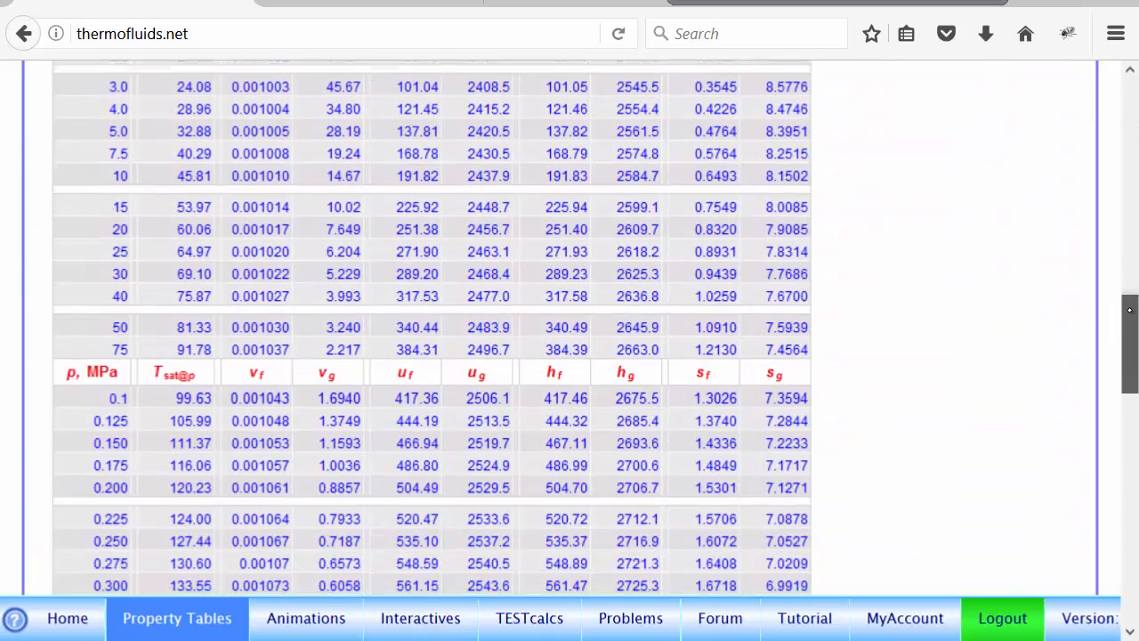
pyautogui.click(357, 363)
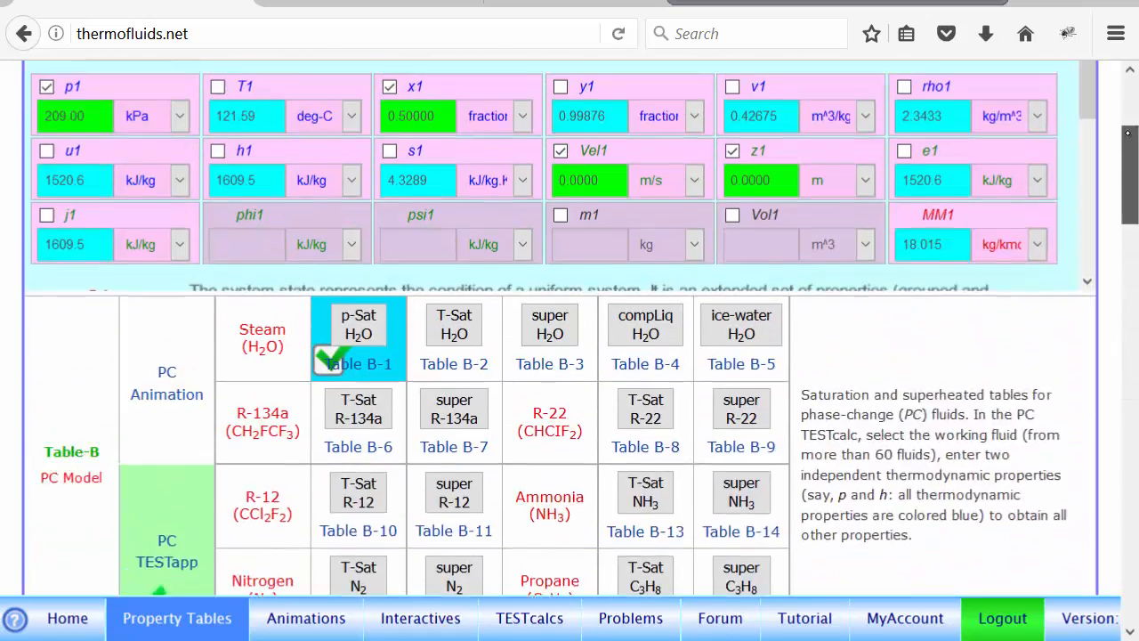